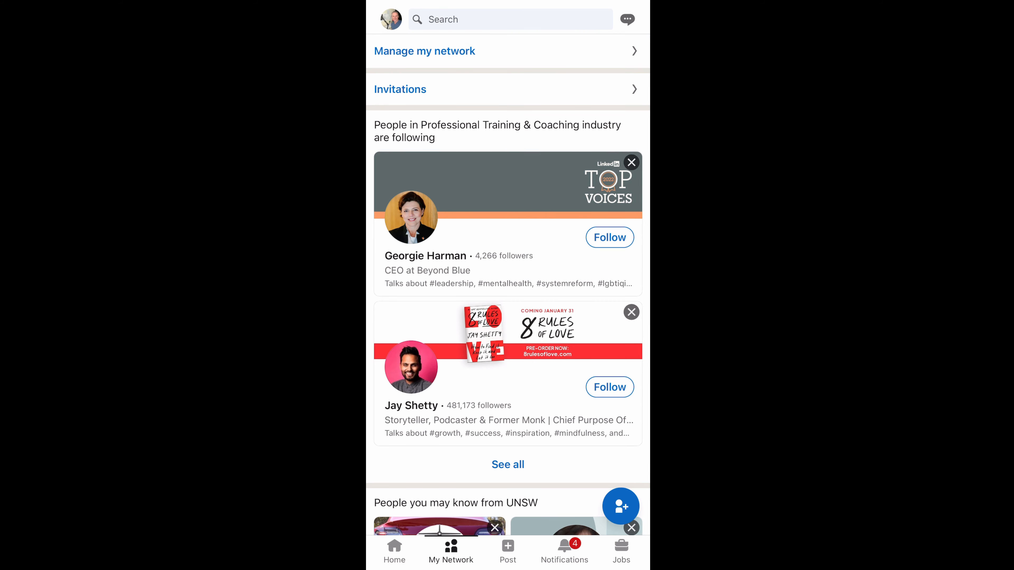
{"action": "left_click", "coordinate": [621, 19]}
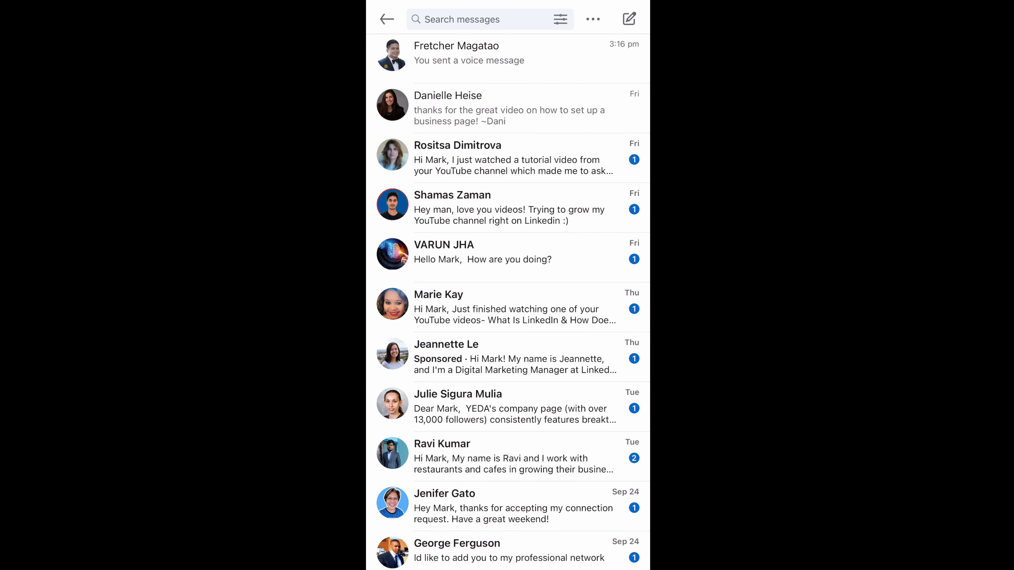
{"action": "scroll", "scroll_direction": "down", "scroll_amount": 3}
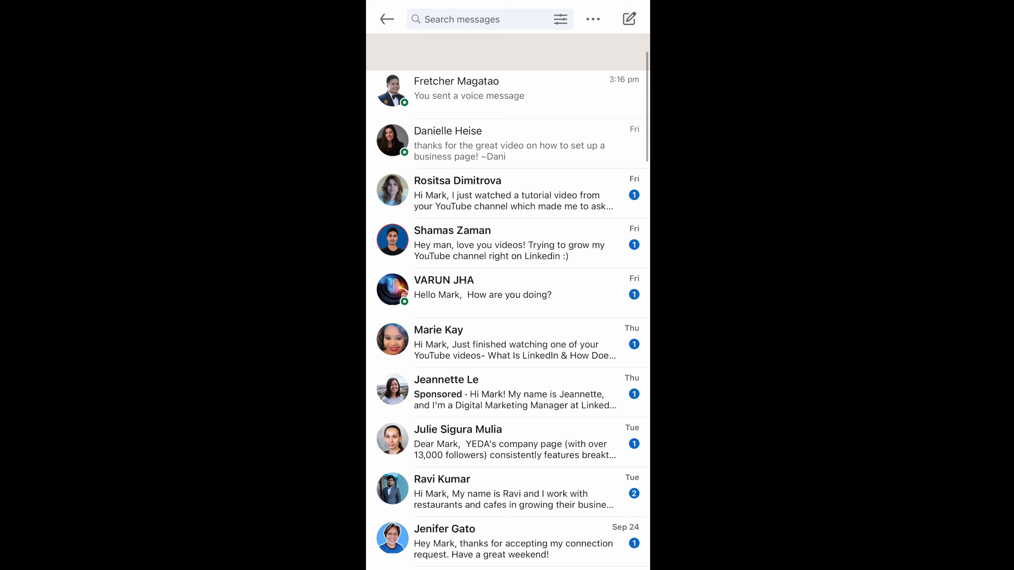
{"action": "scroll", "scroll_direction": "up", "scroll_amount": 3}
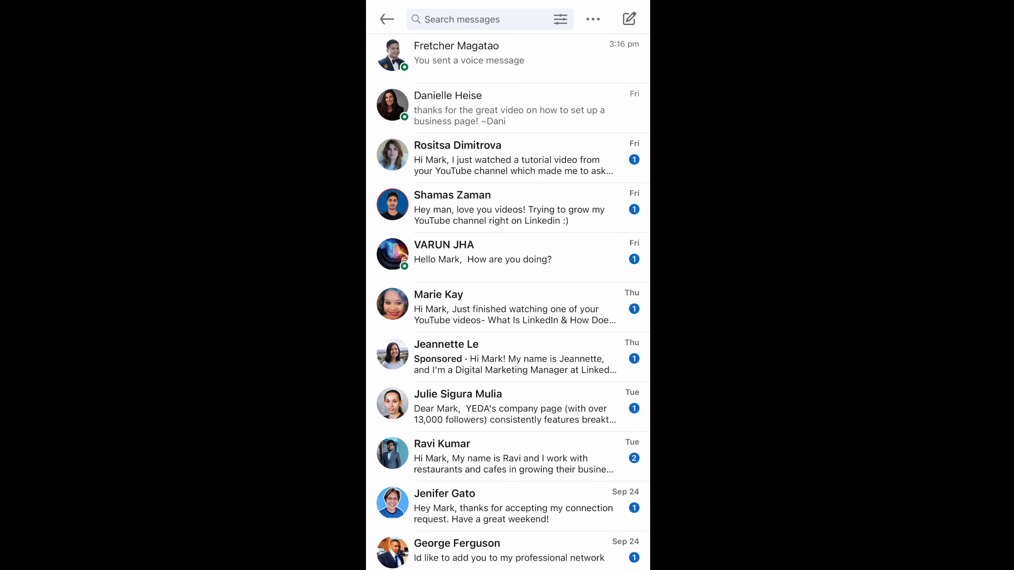
{"action": "left_click", "coordinate": [456, 52]}
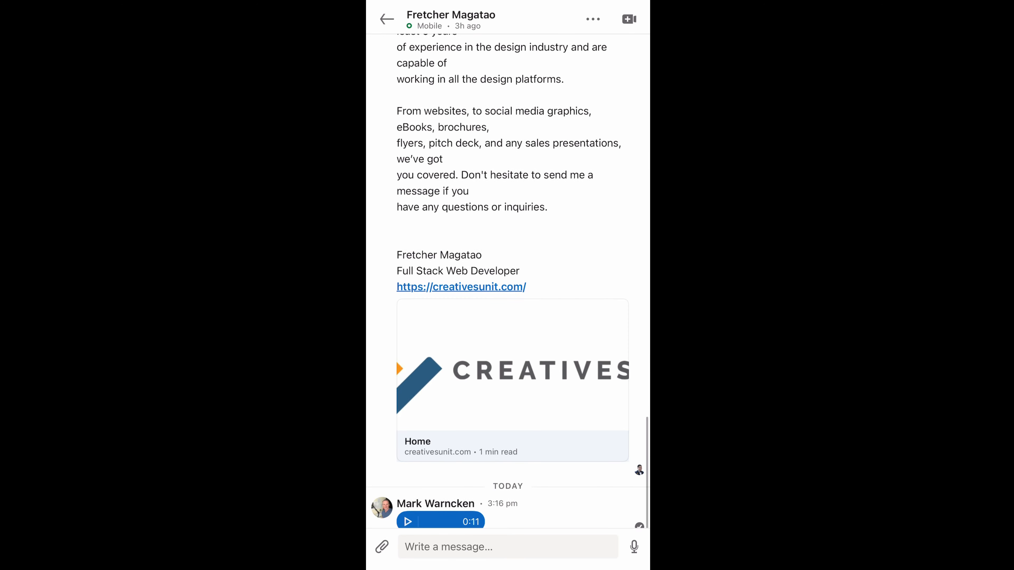
{"action": "scroll", "scroll_direction": "up", "scroll_amount": 3}
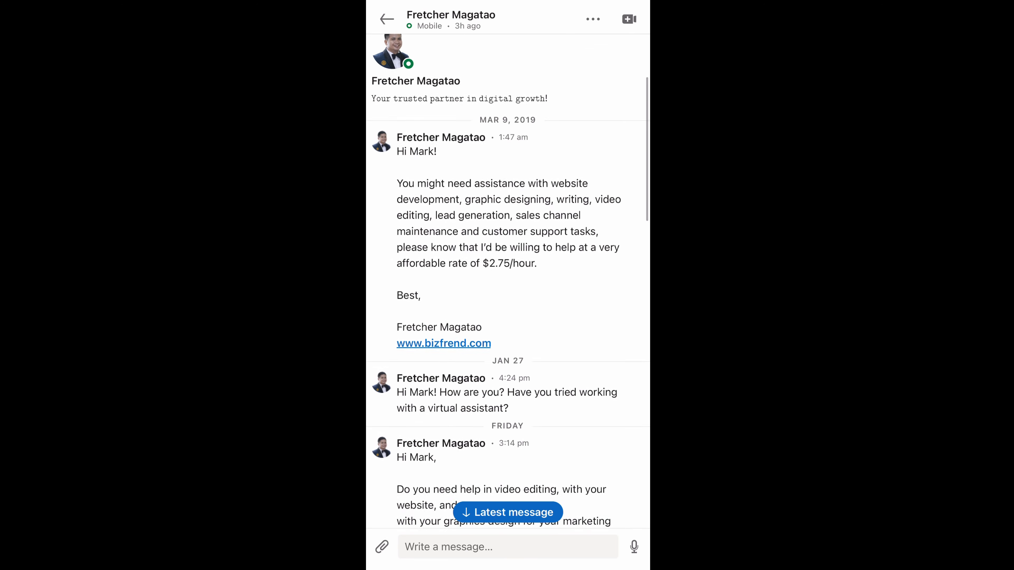
{"action": "scroll", "scroll_direction": "down", "scroll_amount": 3}
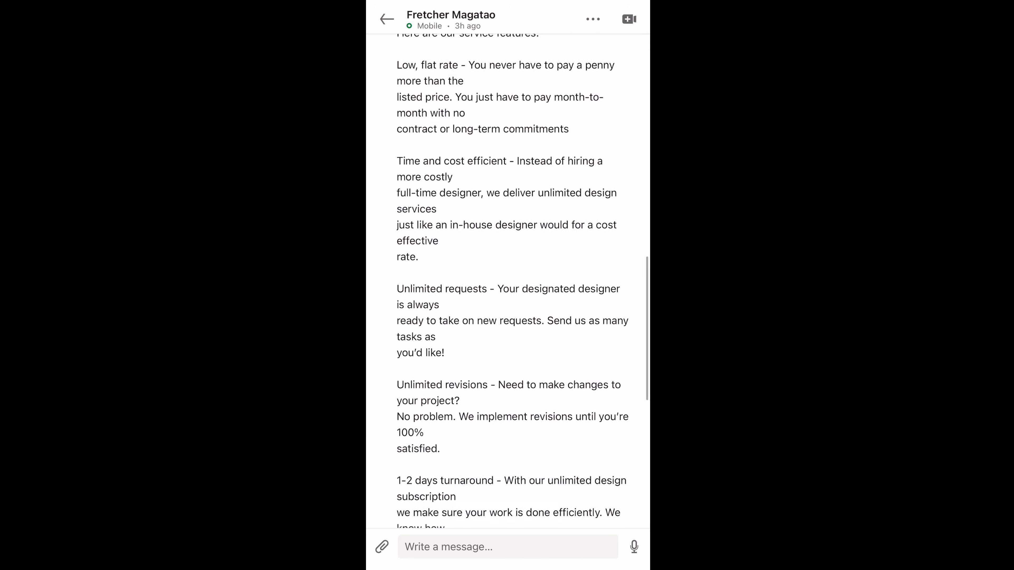
{"action": "scroll", "scroll_direction": "down", "scroll_amount": 3}
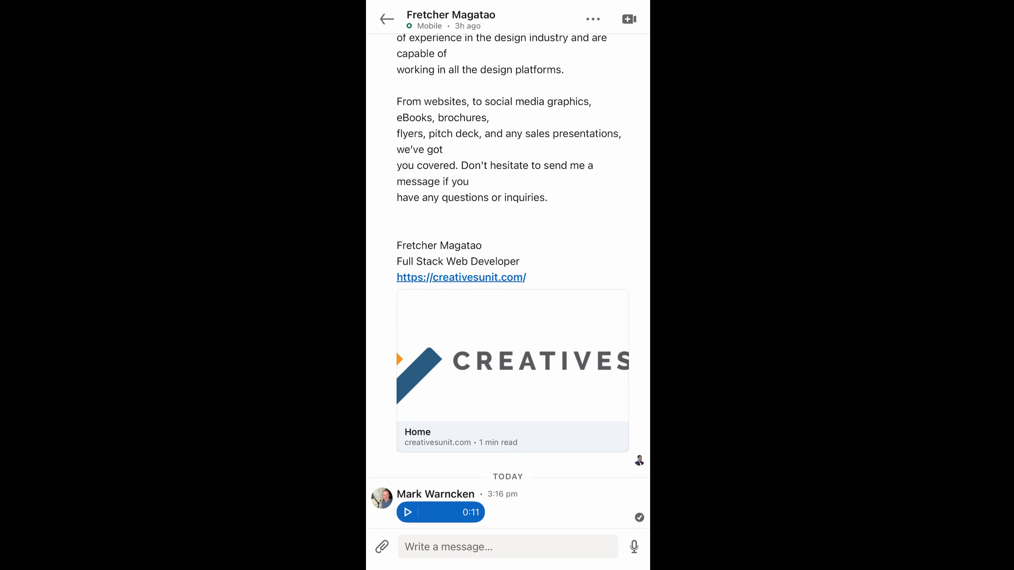
{"action": "left_click", "coordinate": [407, 513]}
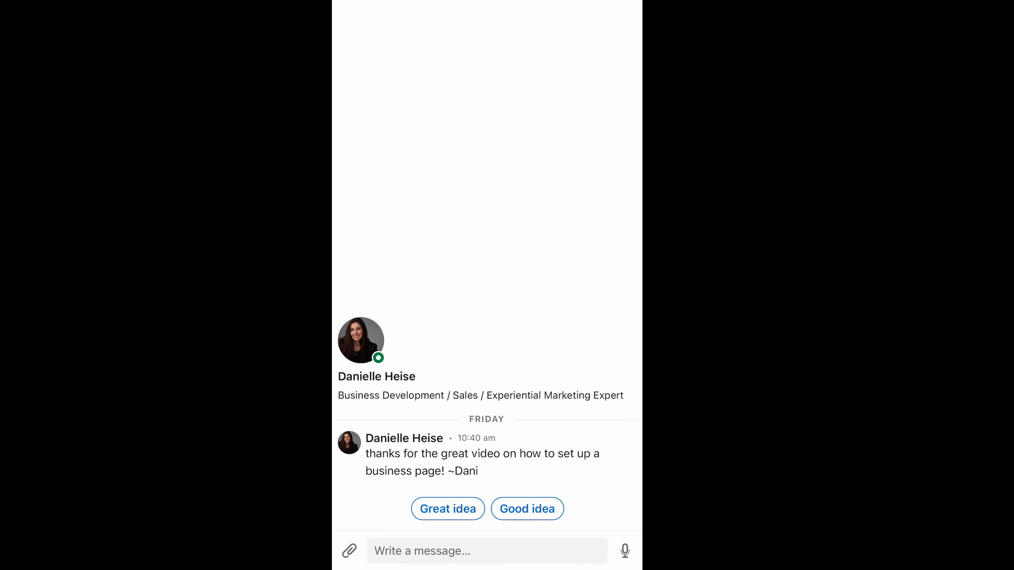
{"action": "left_click", "coordinate": [625, 551]}
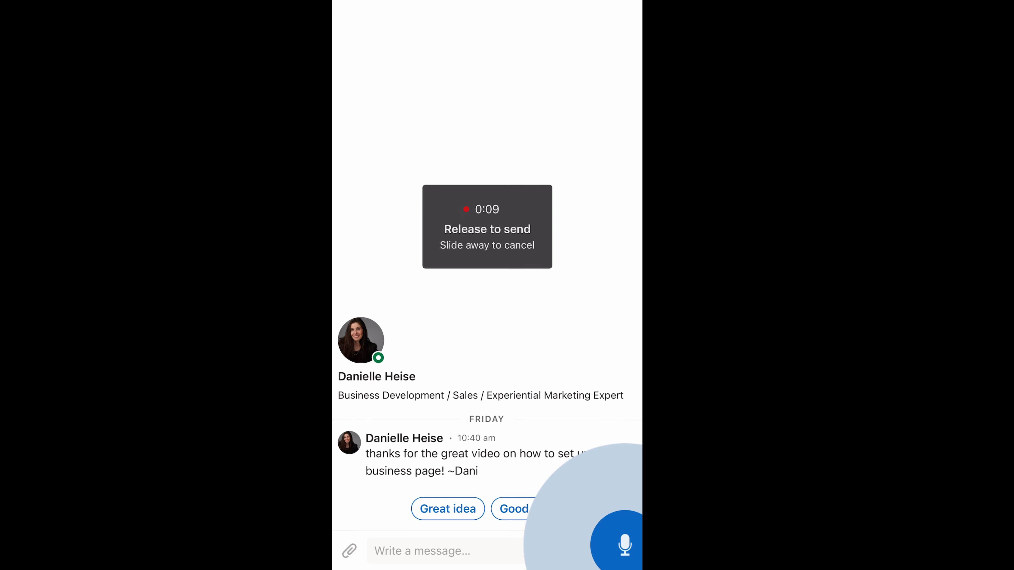
{"action": "left_click", "coordinate": [619, 542]}
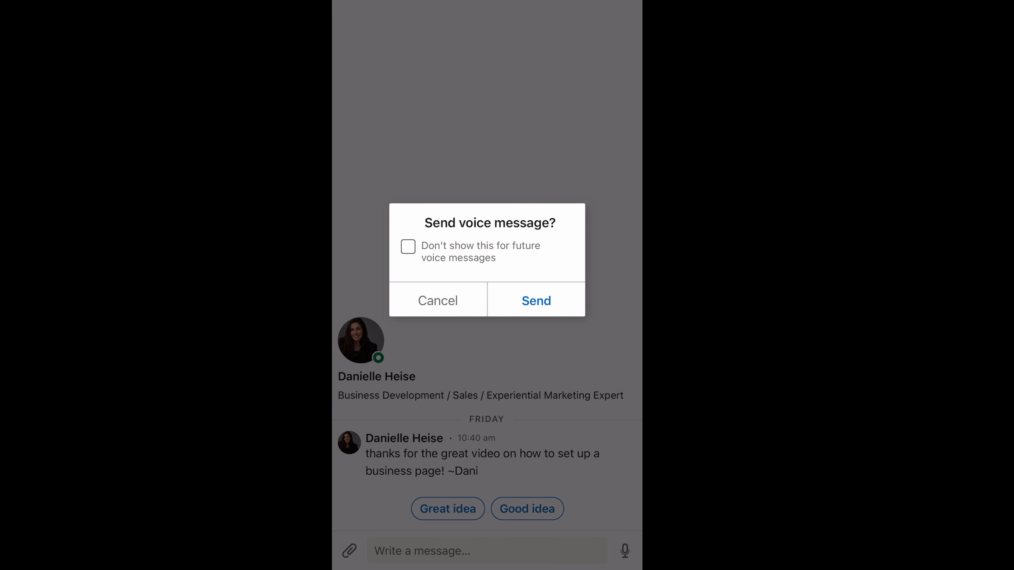
{"action": "left_click", "coordinate": [536, 300]}
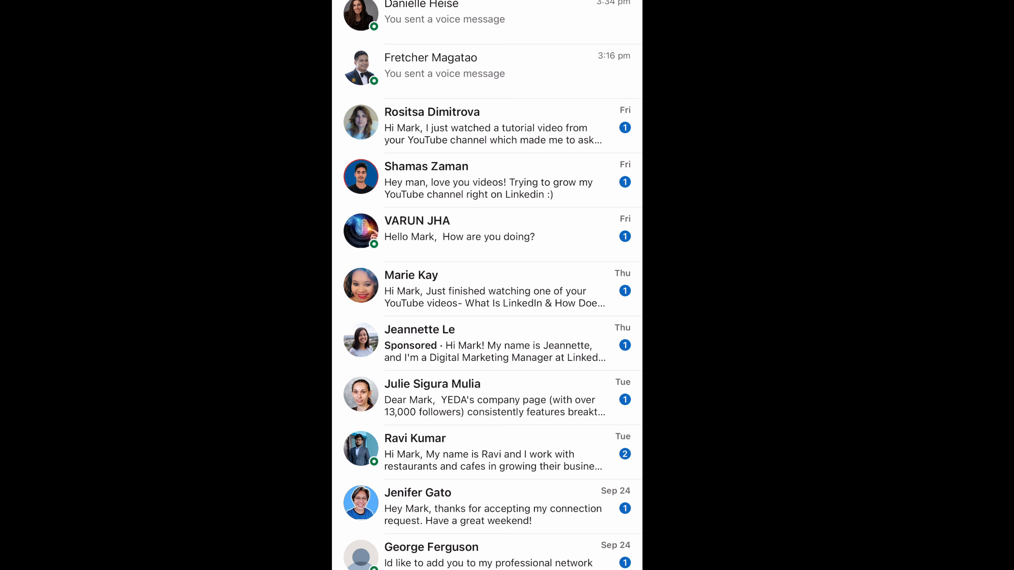
{"action": "left_click", "coordinate": [488, 126]}
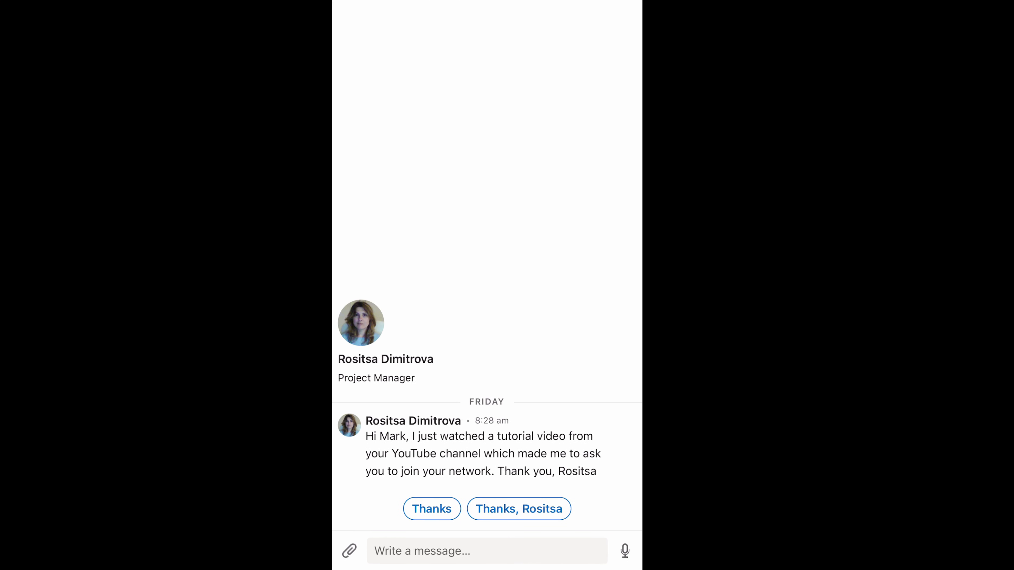